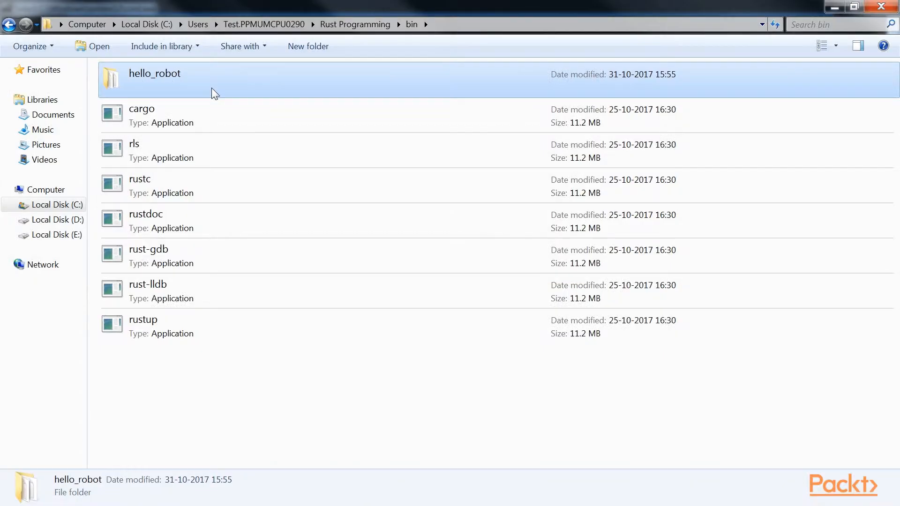
Enter the hello_robot folder and send its Cargo.toml to Notepad++ for editing
double_click(154, 73)
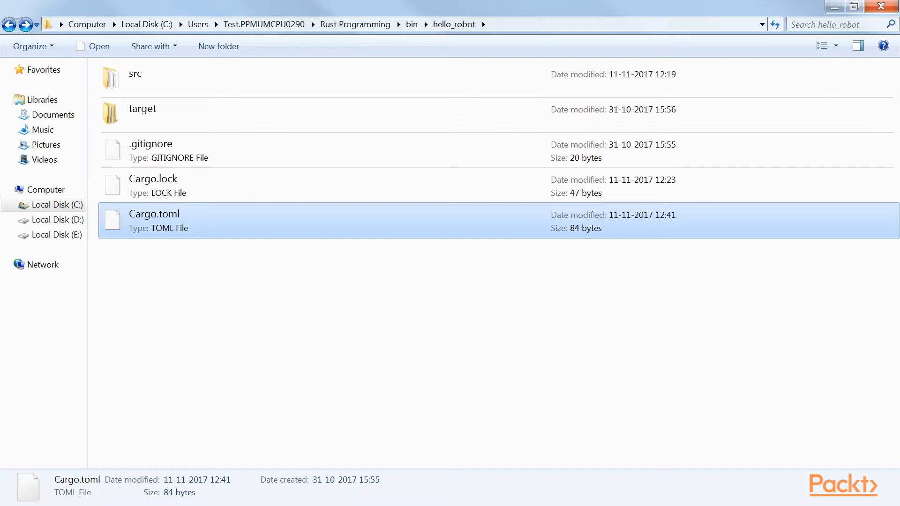
right_click(154, 221)
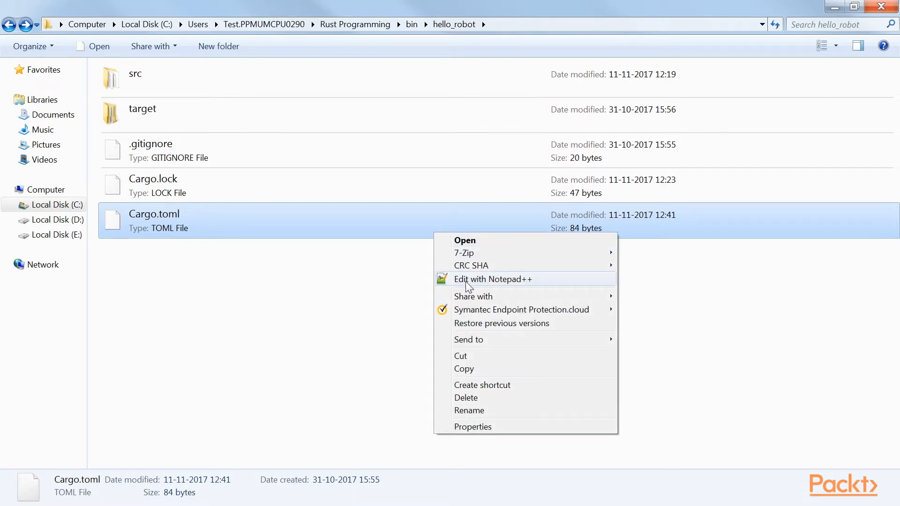
click(492, 279)
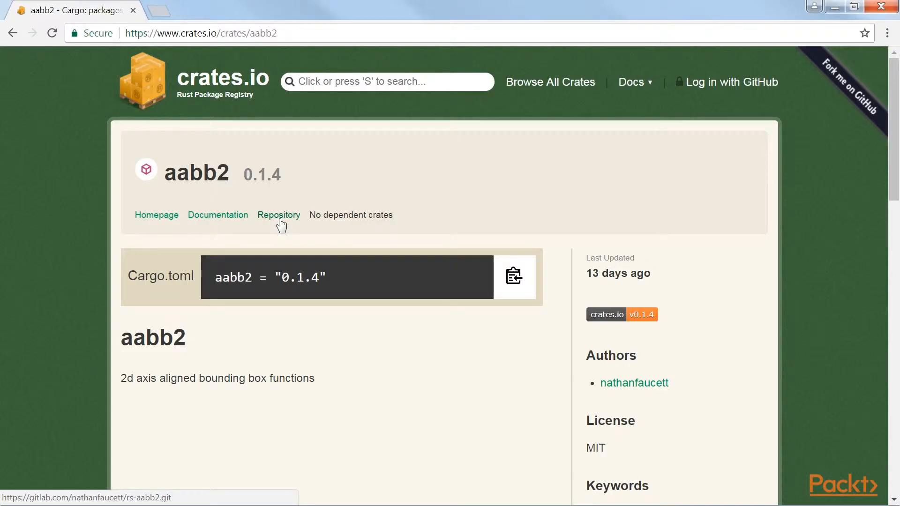
click(279, 215)
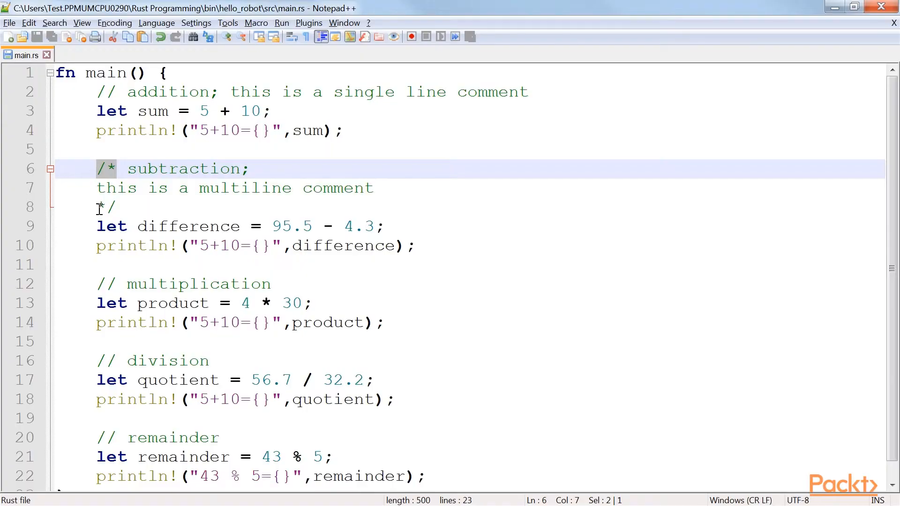
Switch to the main.rs with the HTTP server and select the http_handler function name
click(121, 207)
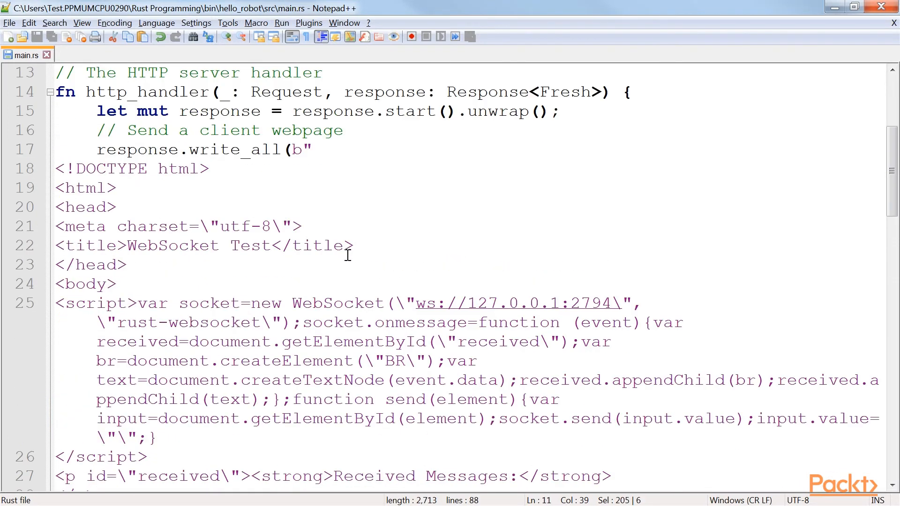
double_click(146, 92)
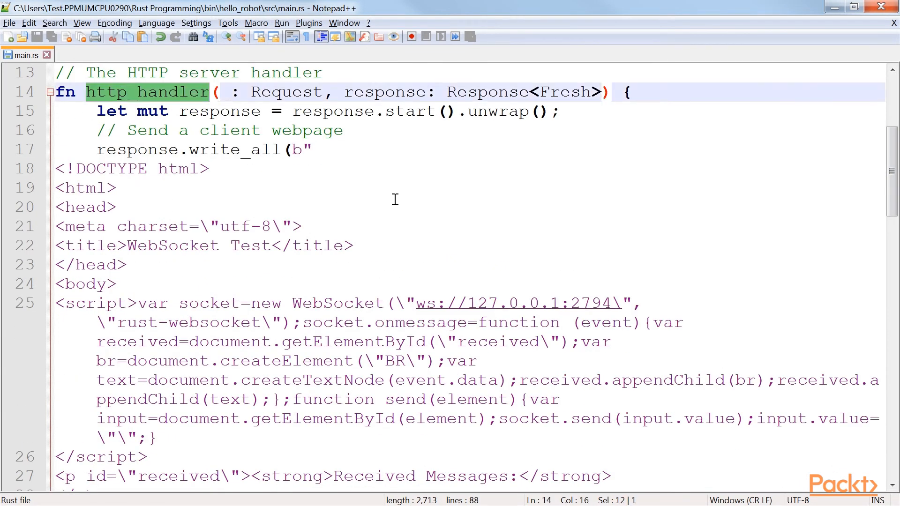